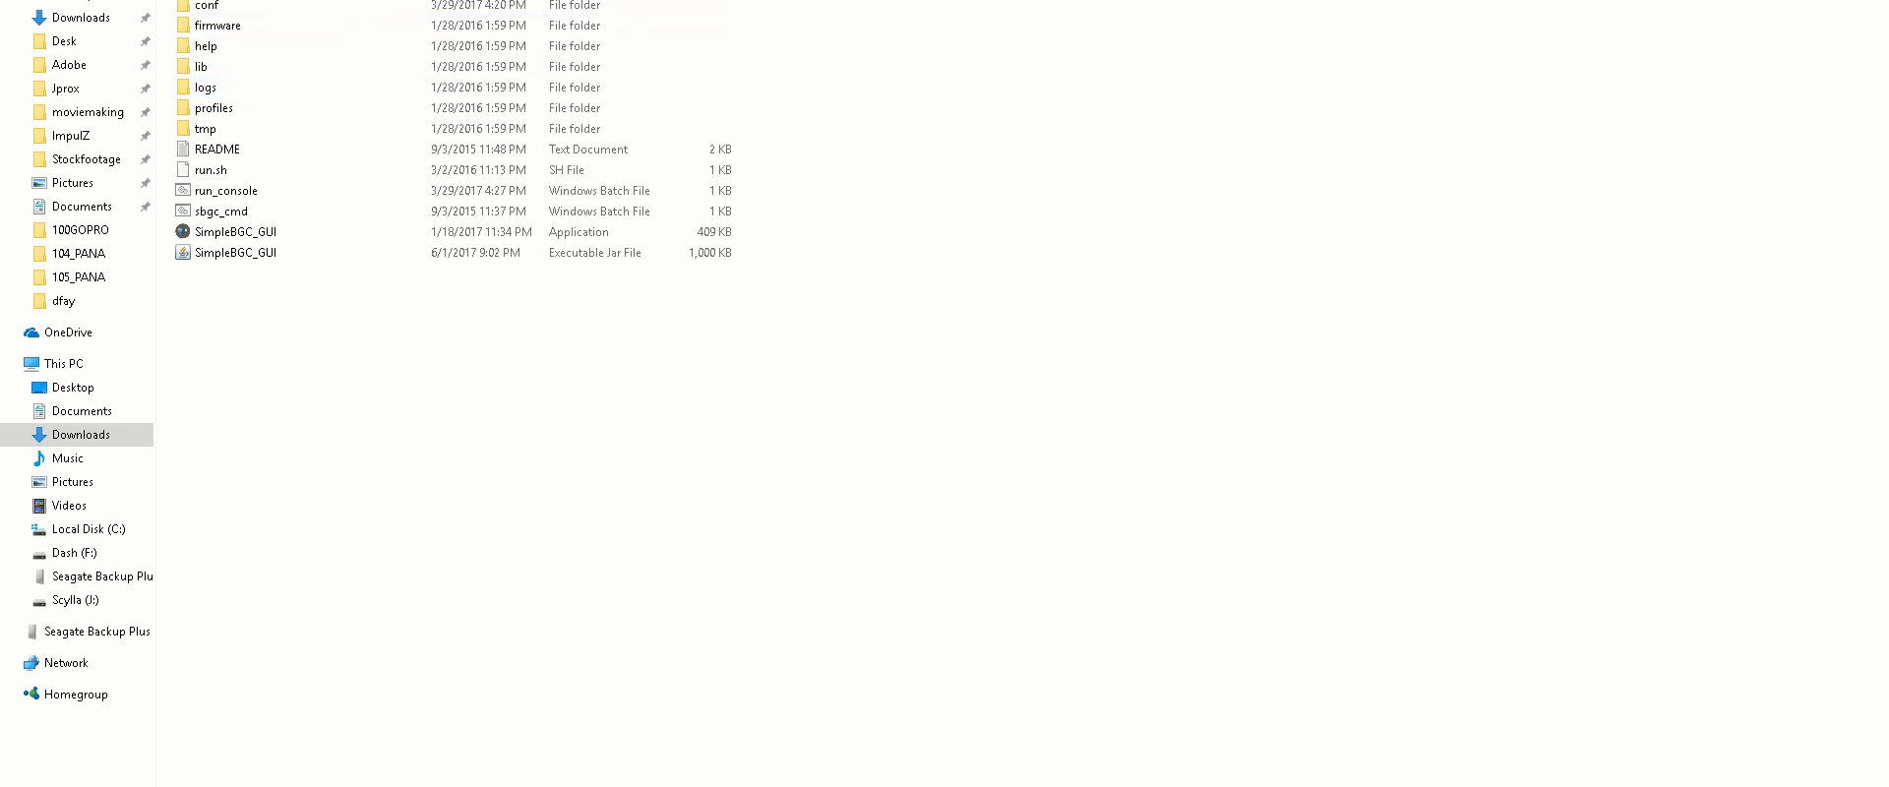
- Select the SimpleBGC_GUI application in Downloads and bring up its context menu
click(236, 231)
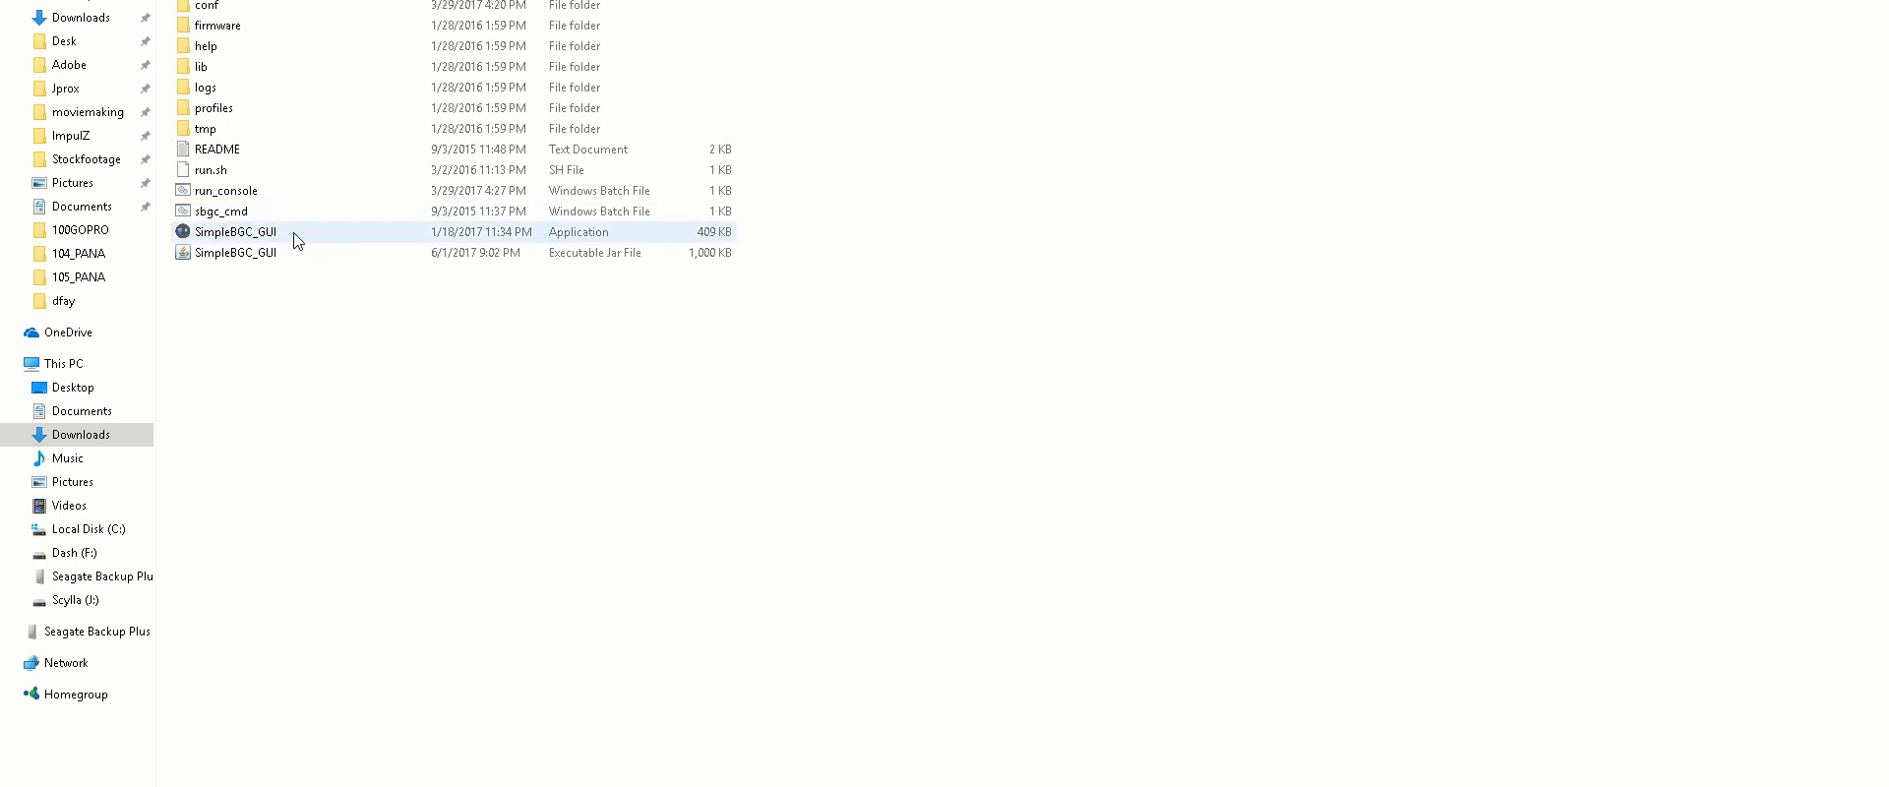
right_click(235, 231)
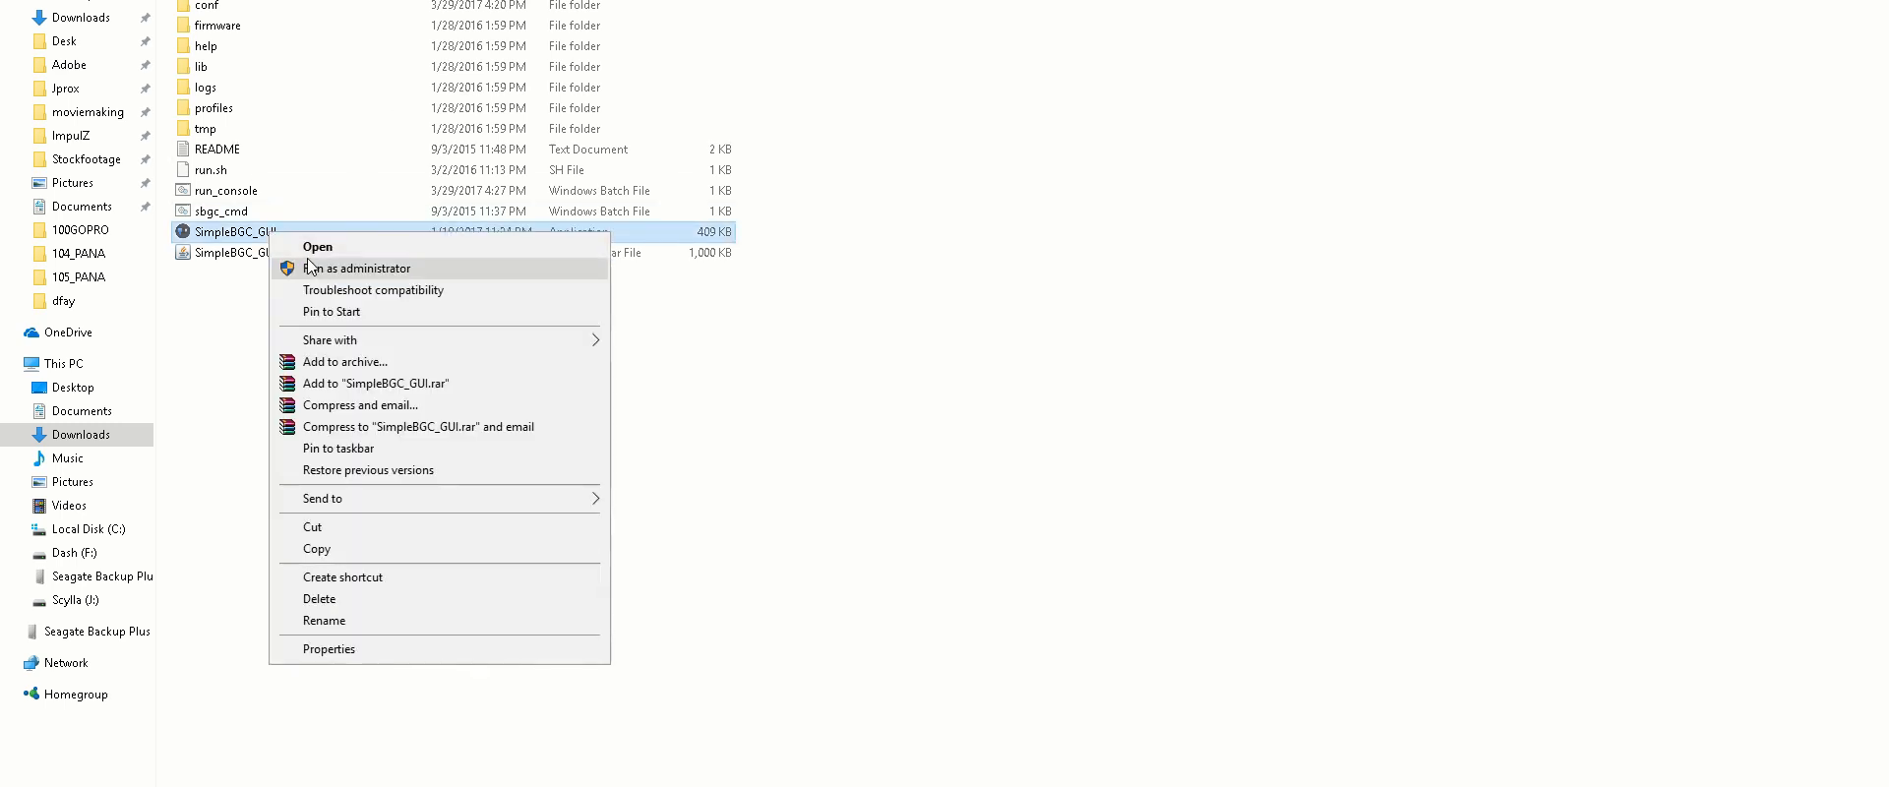
- Run SimpleBGC32 GUI as administrator and open the connection port list
click(317, 247)
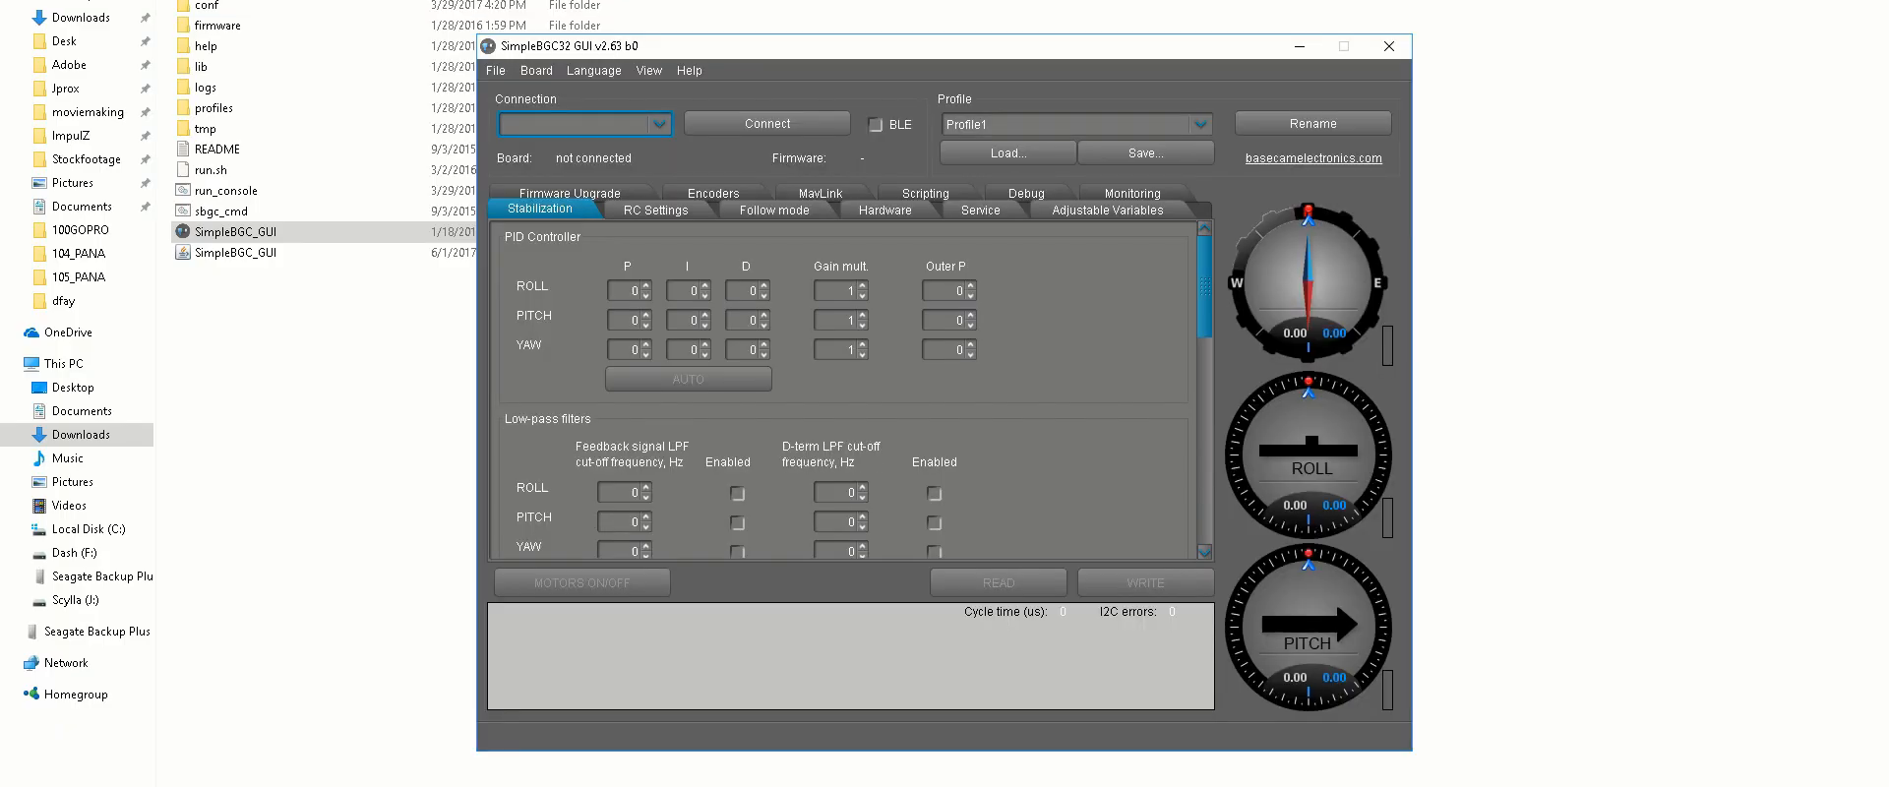
mouse_move(660, 120)
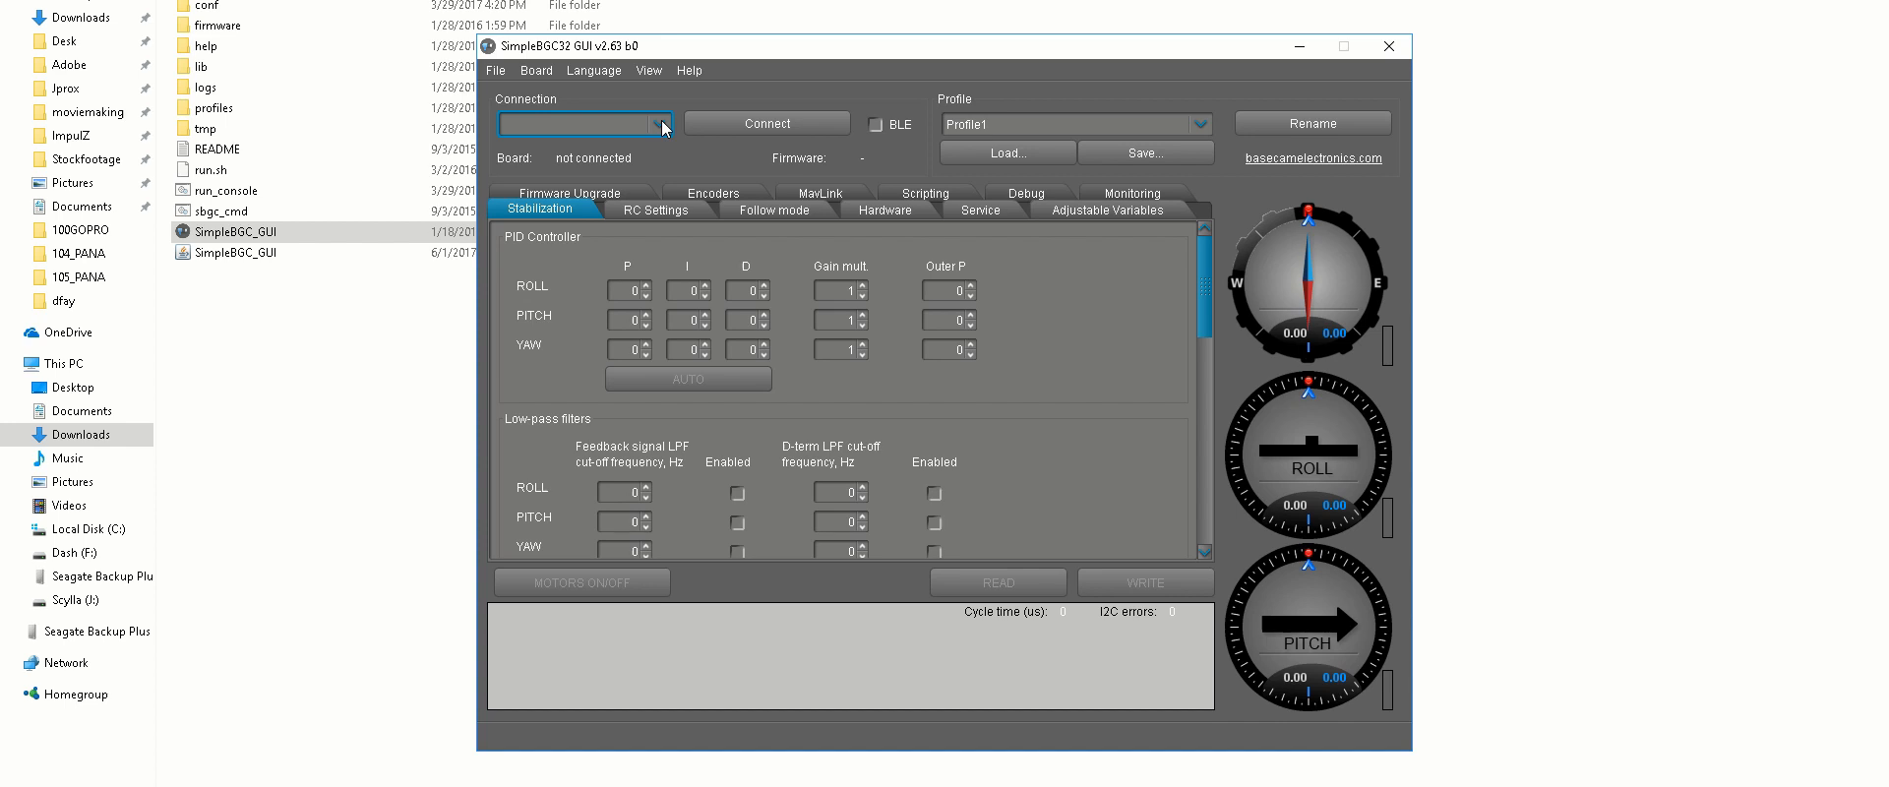
click(496, 70)
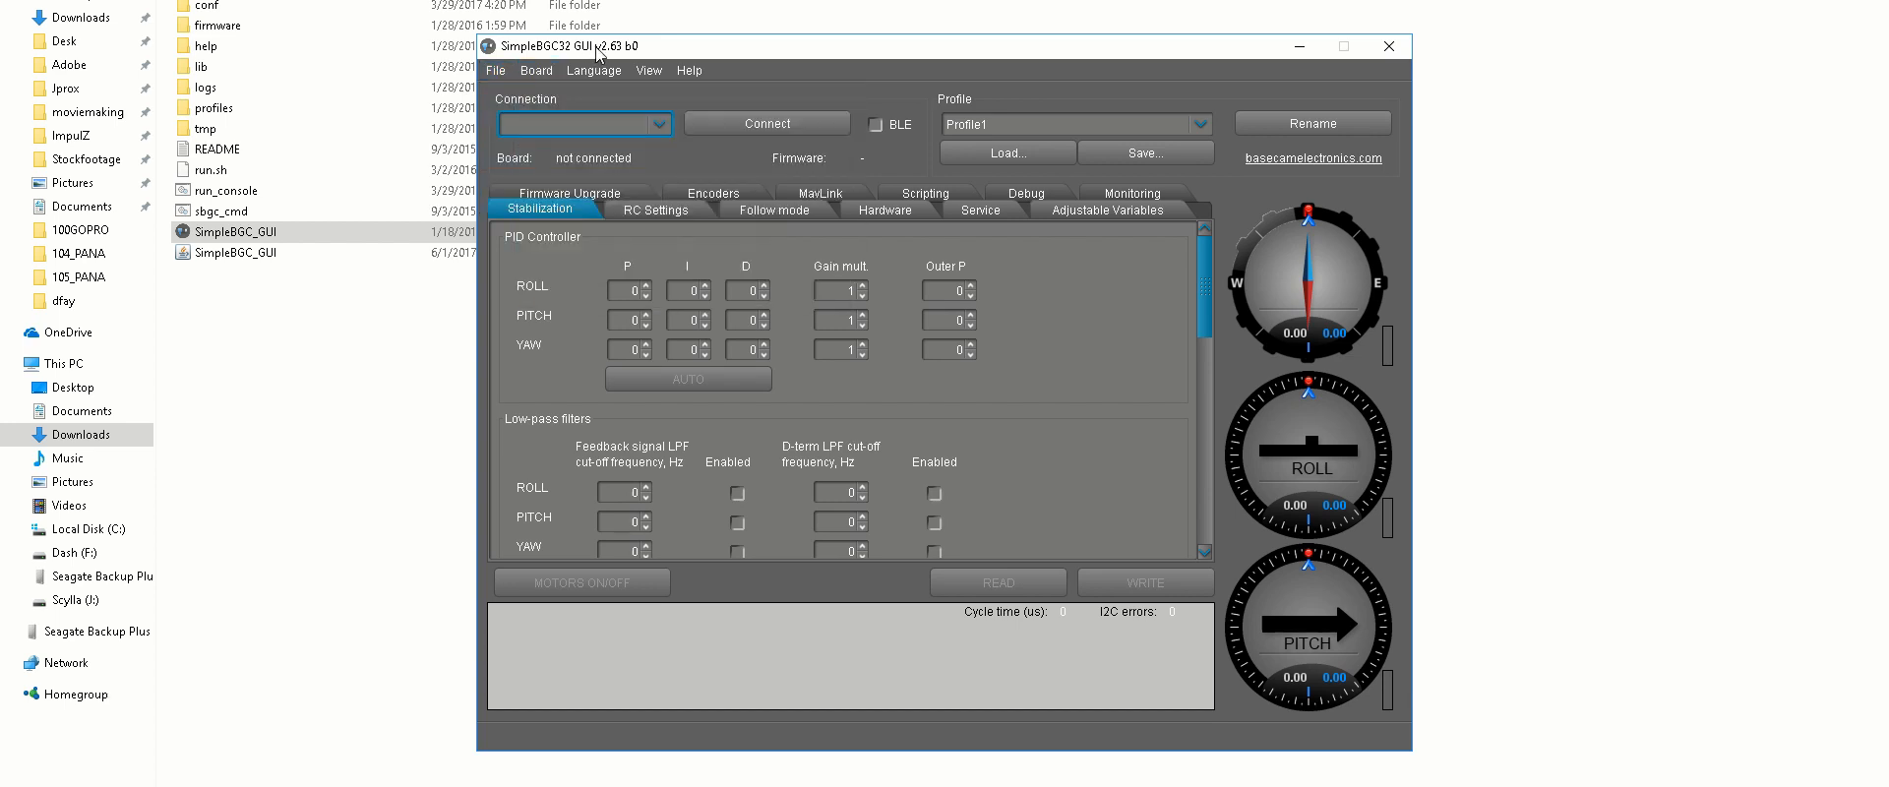
mouse_move(656, 141)
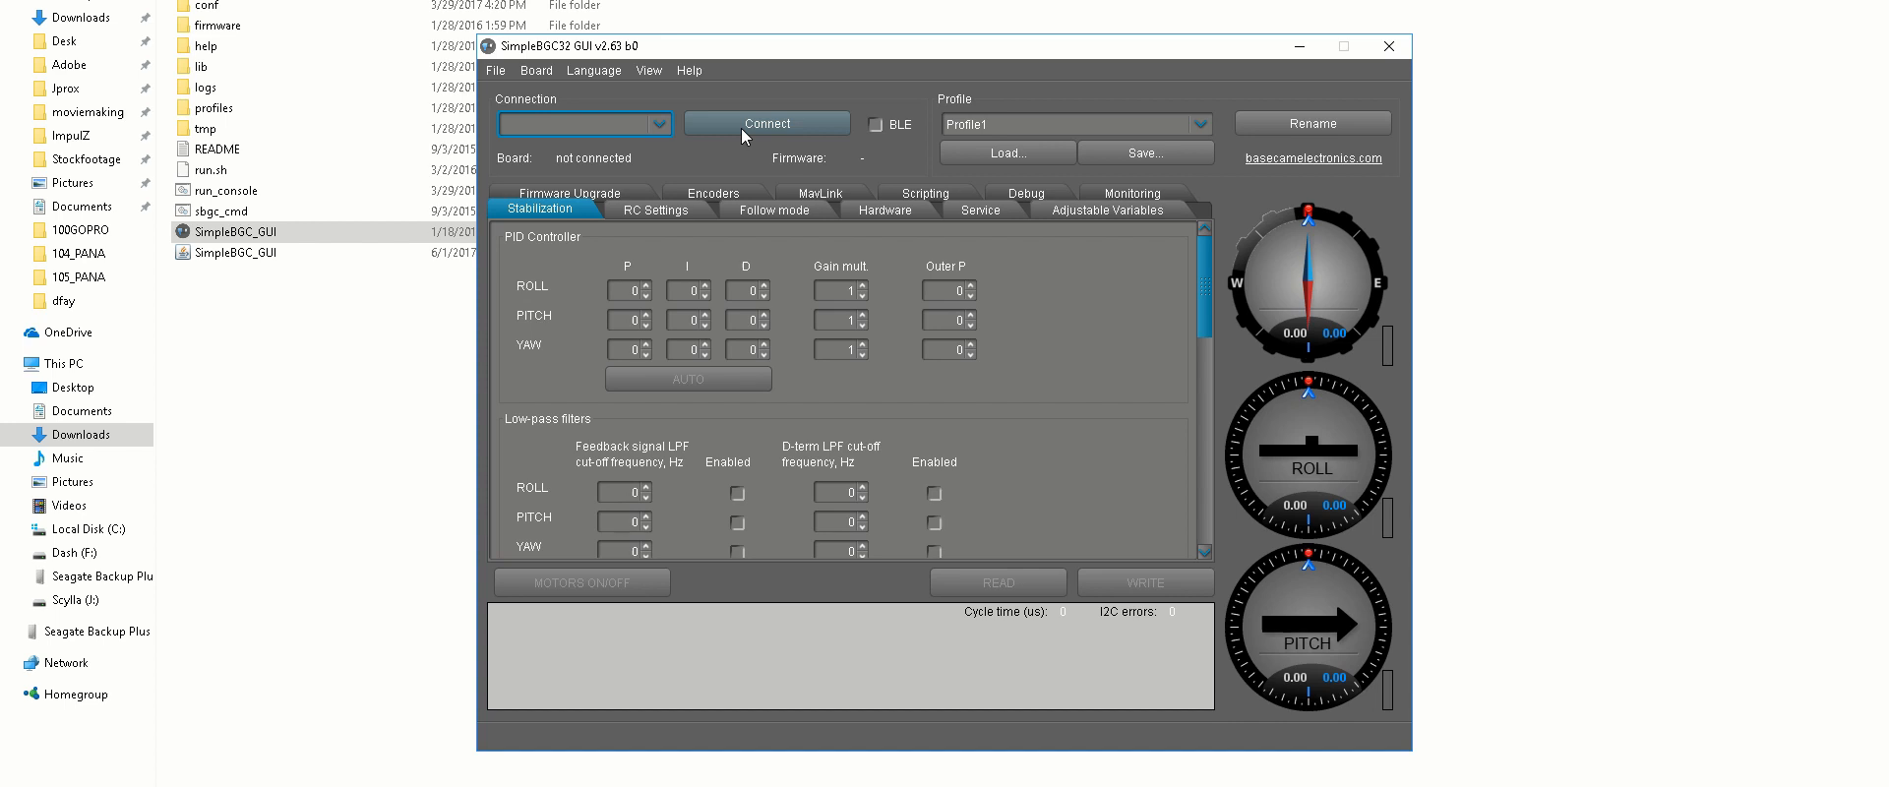
- Show the Service tab scrolled down to the Time-lapse parameters
click(979, 210)
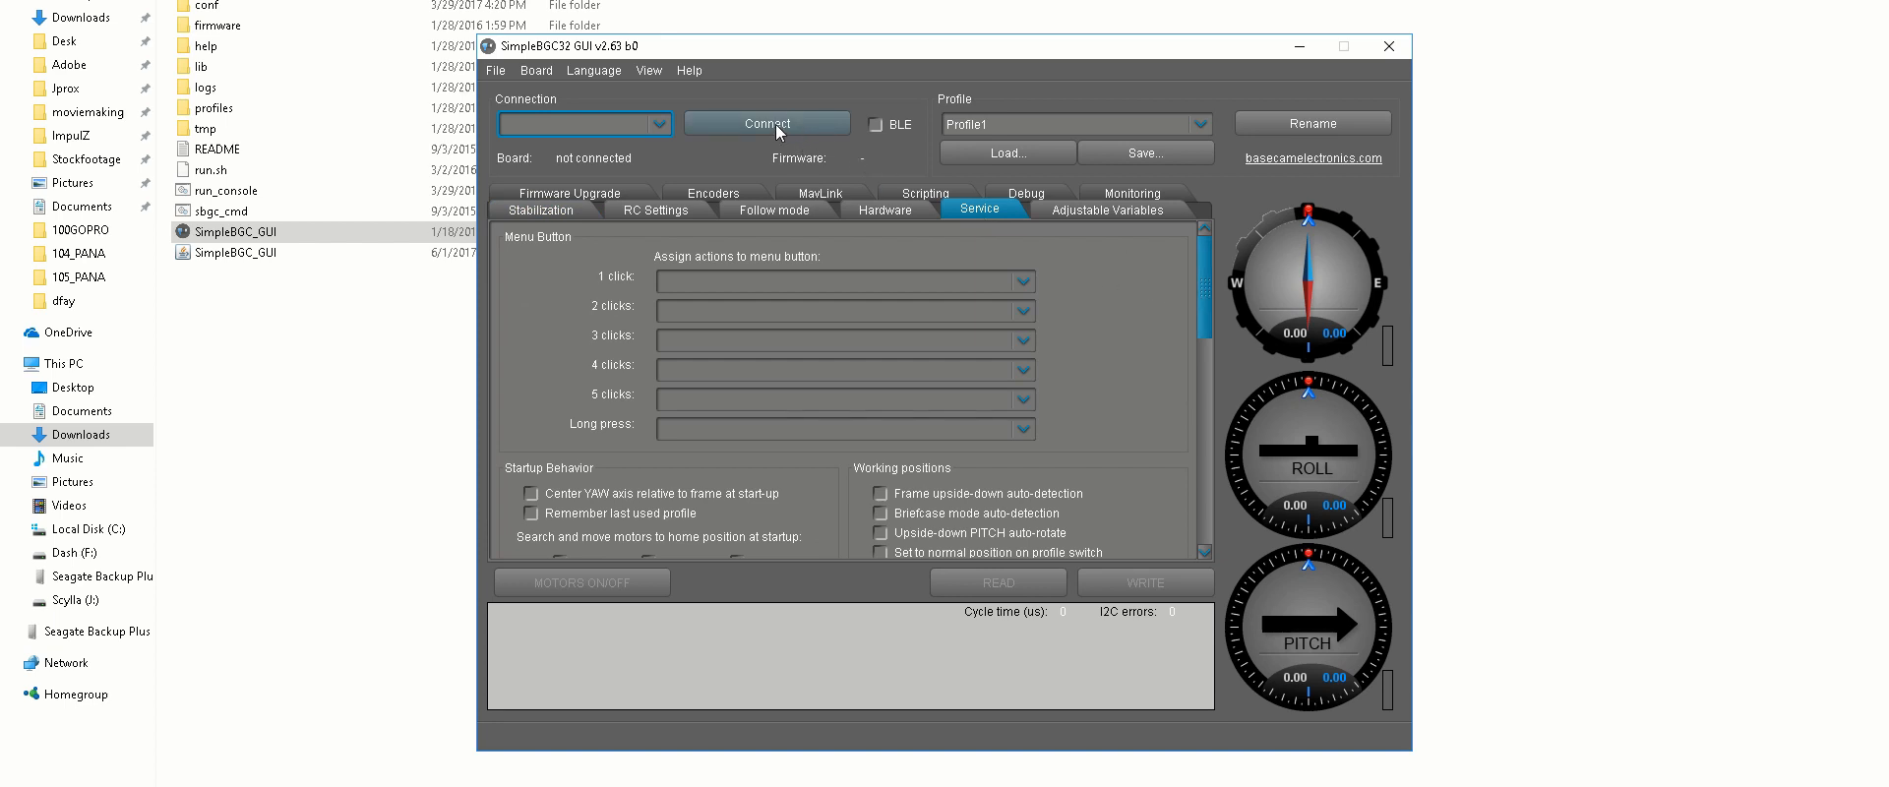
scroll(down, 3)
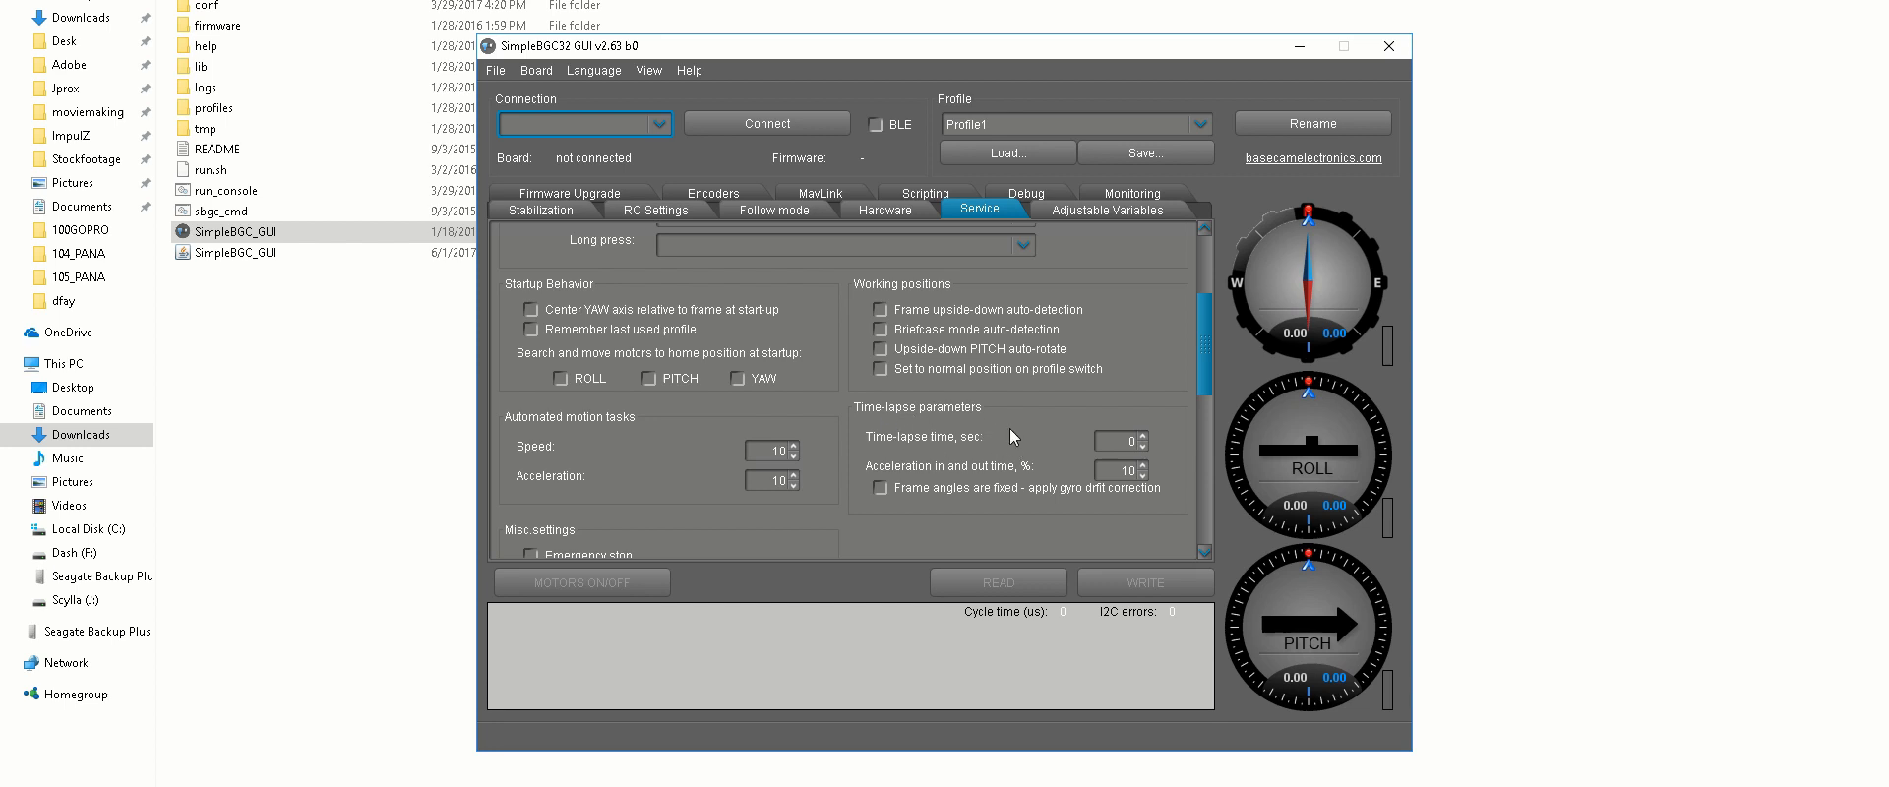
mouse_move(934, 445)
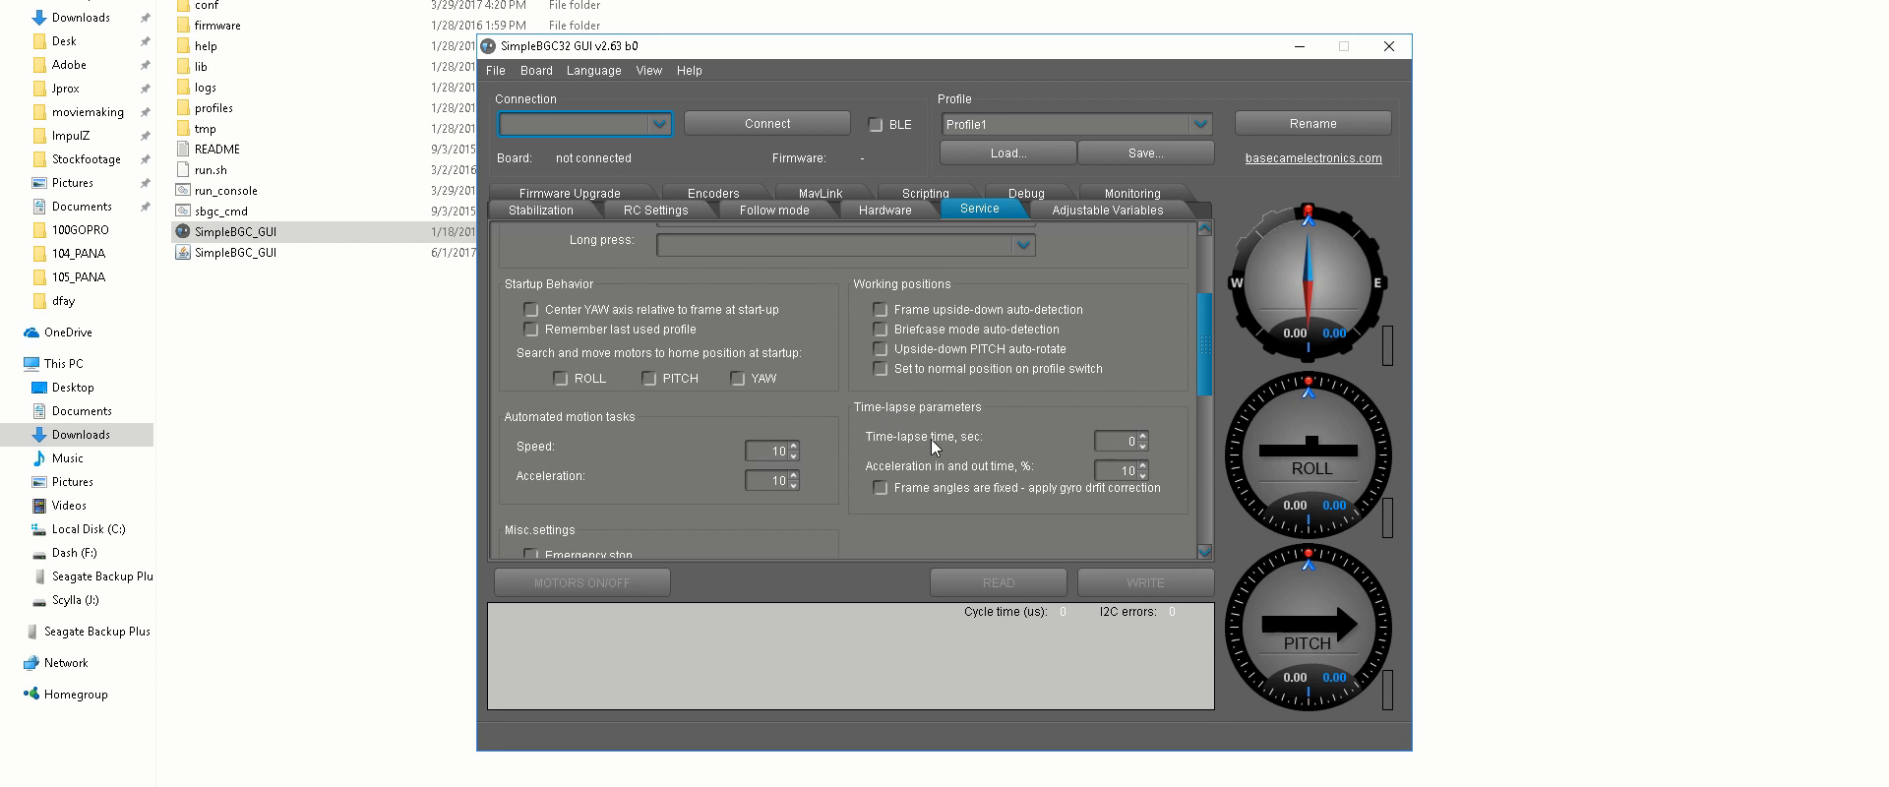
mouse_move(1110, 492)
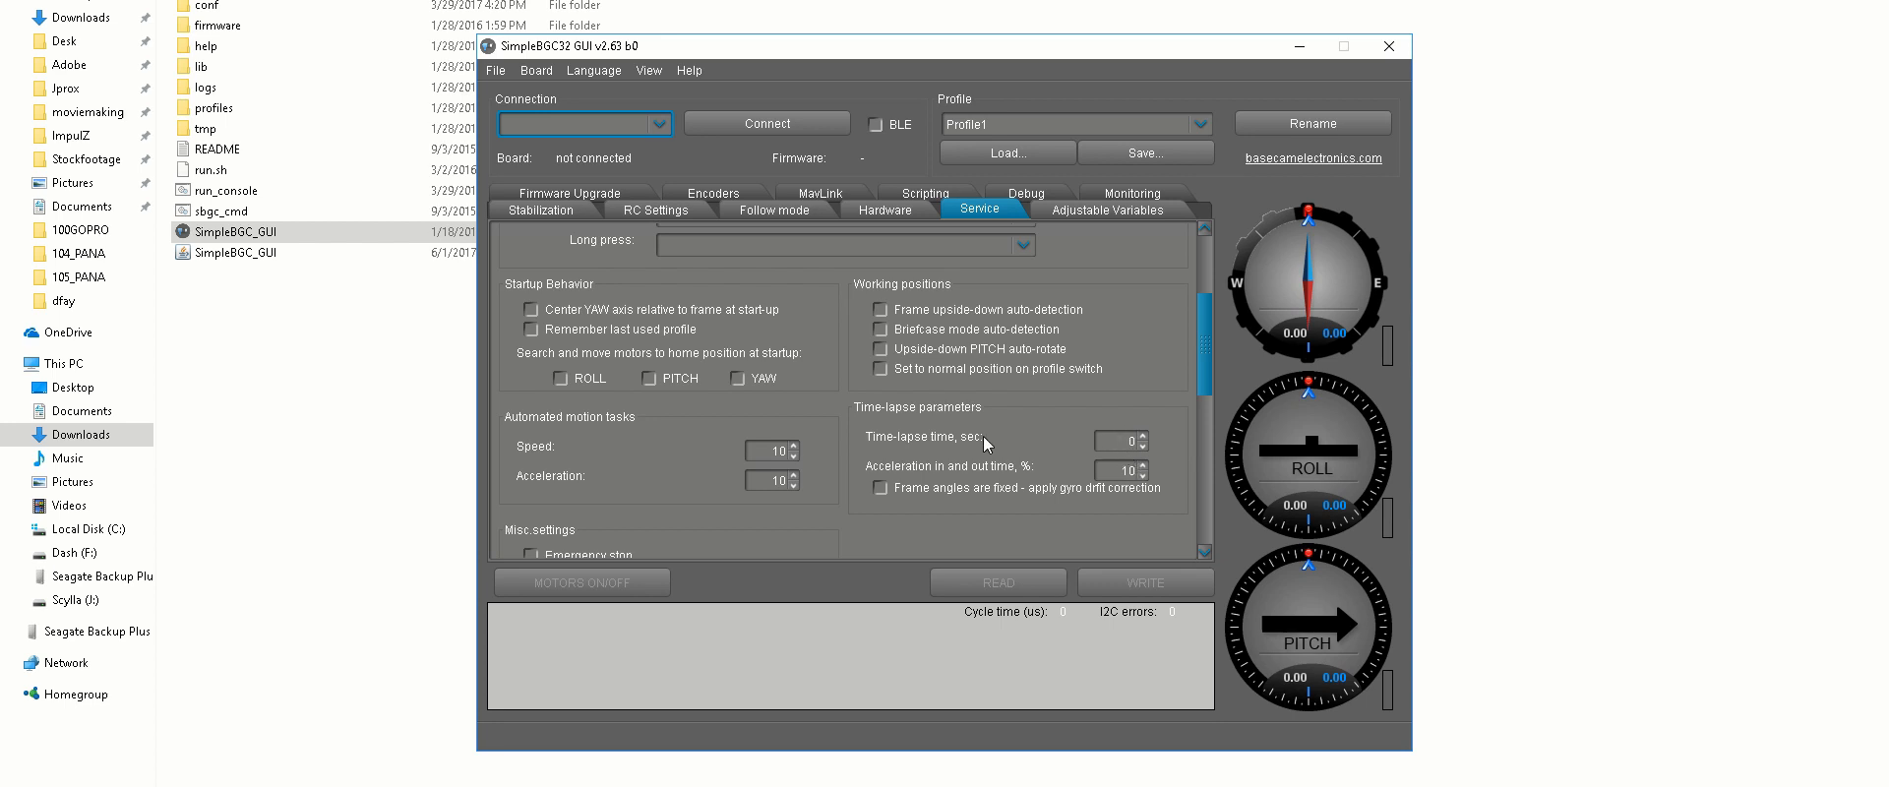
mouse_move(986, 443)
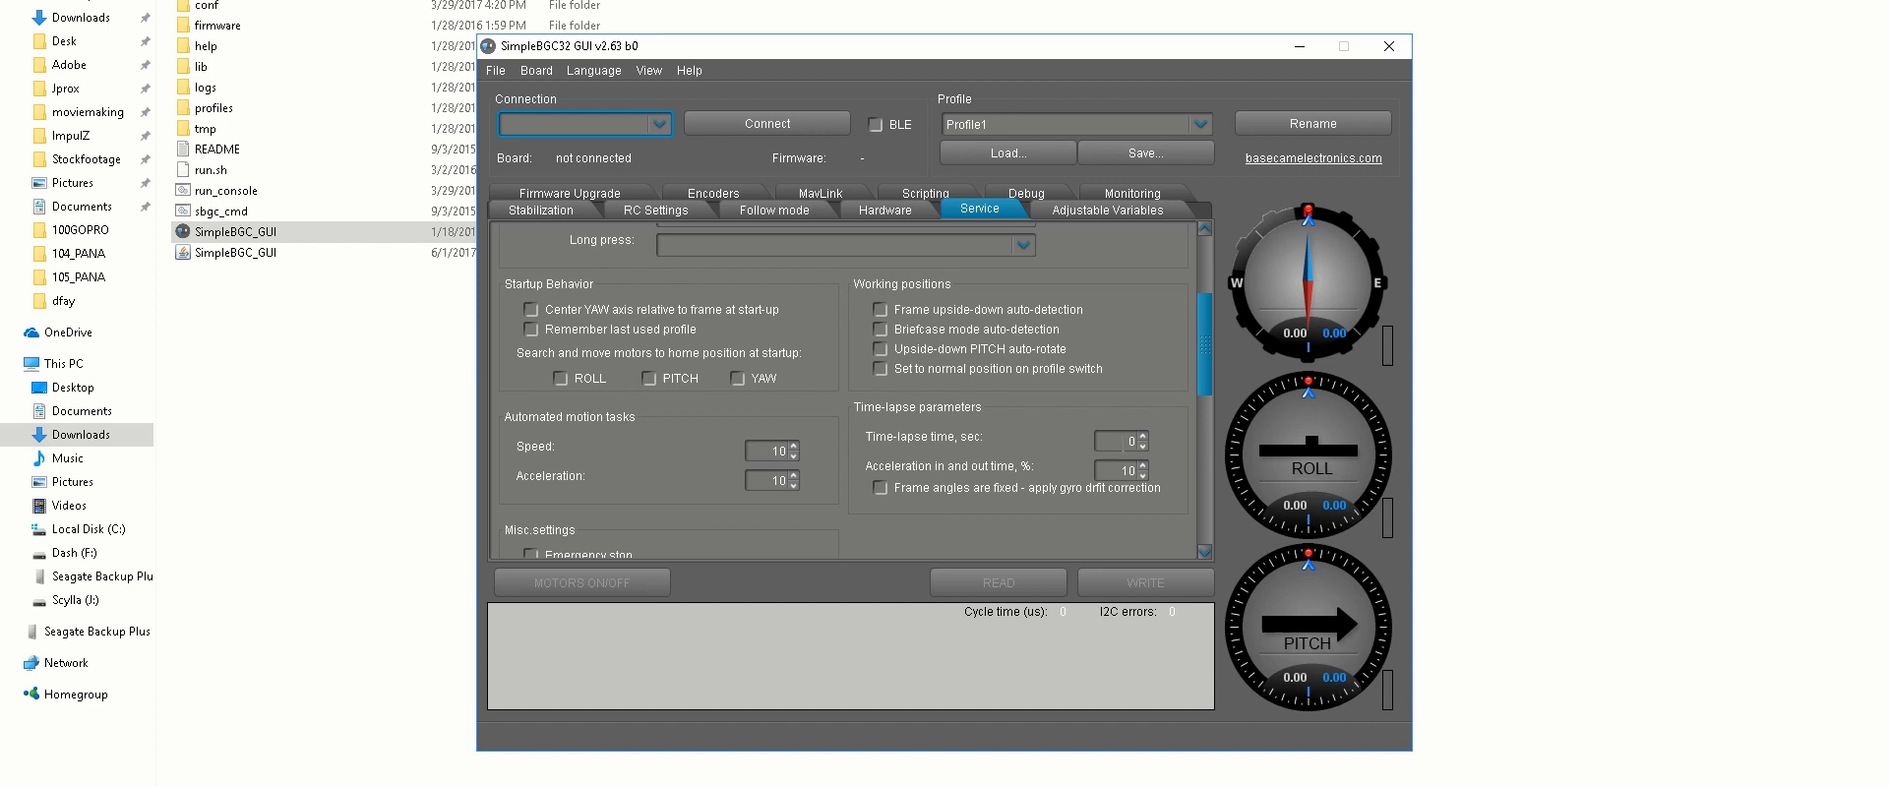
mouse_move(1093, 478)
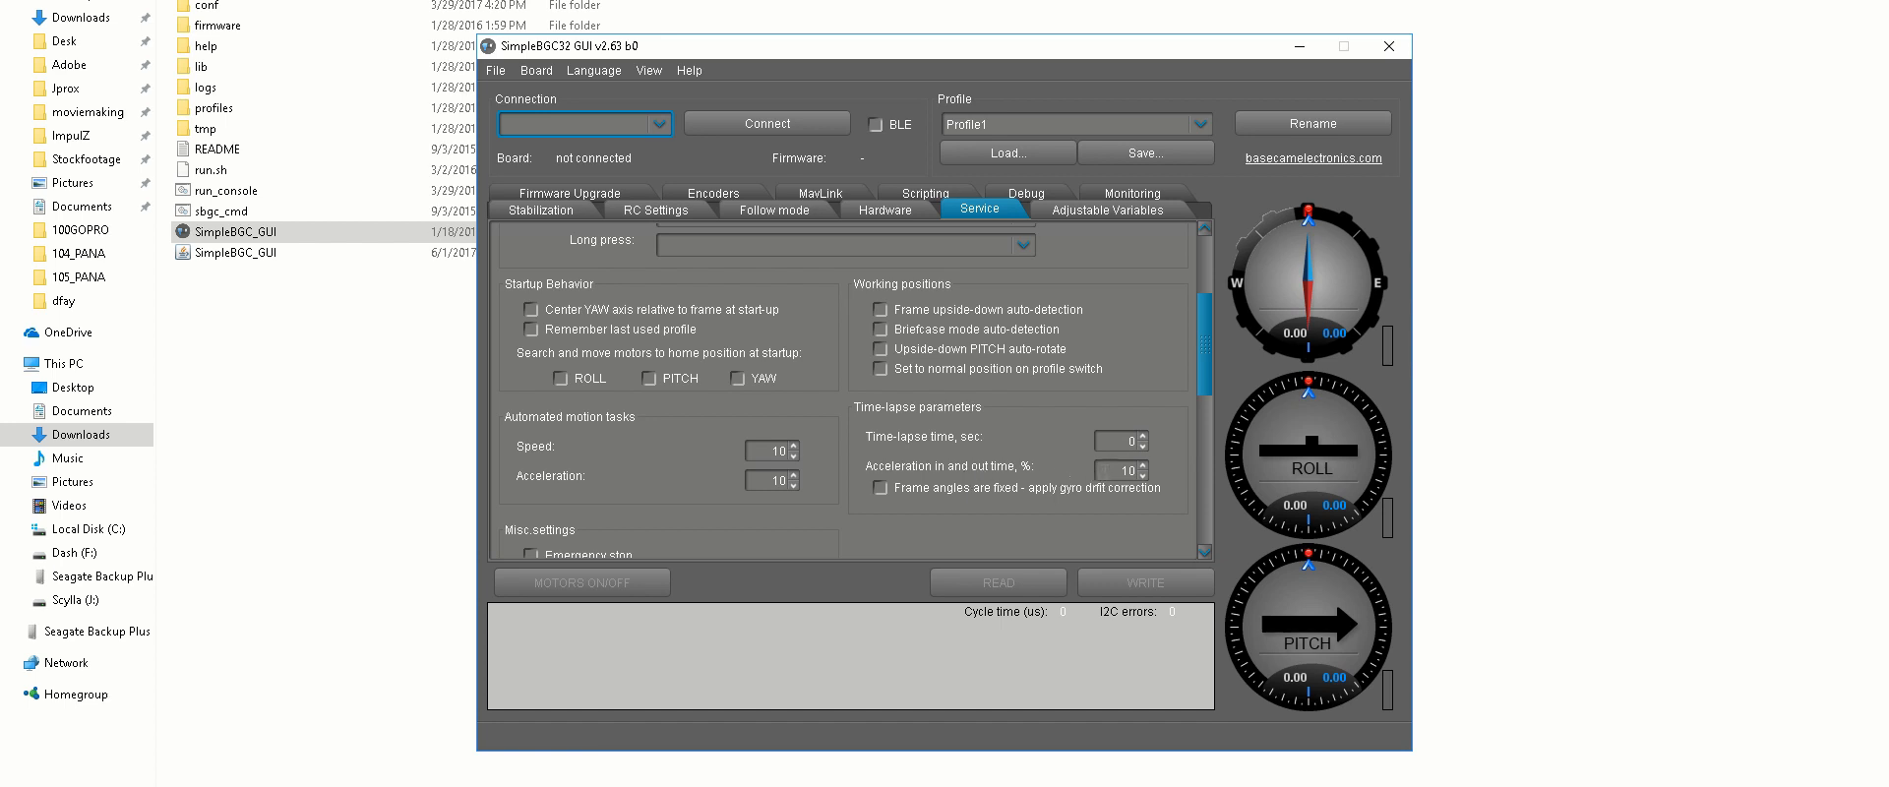
mouse_move(1076, 438)
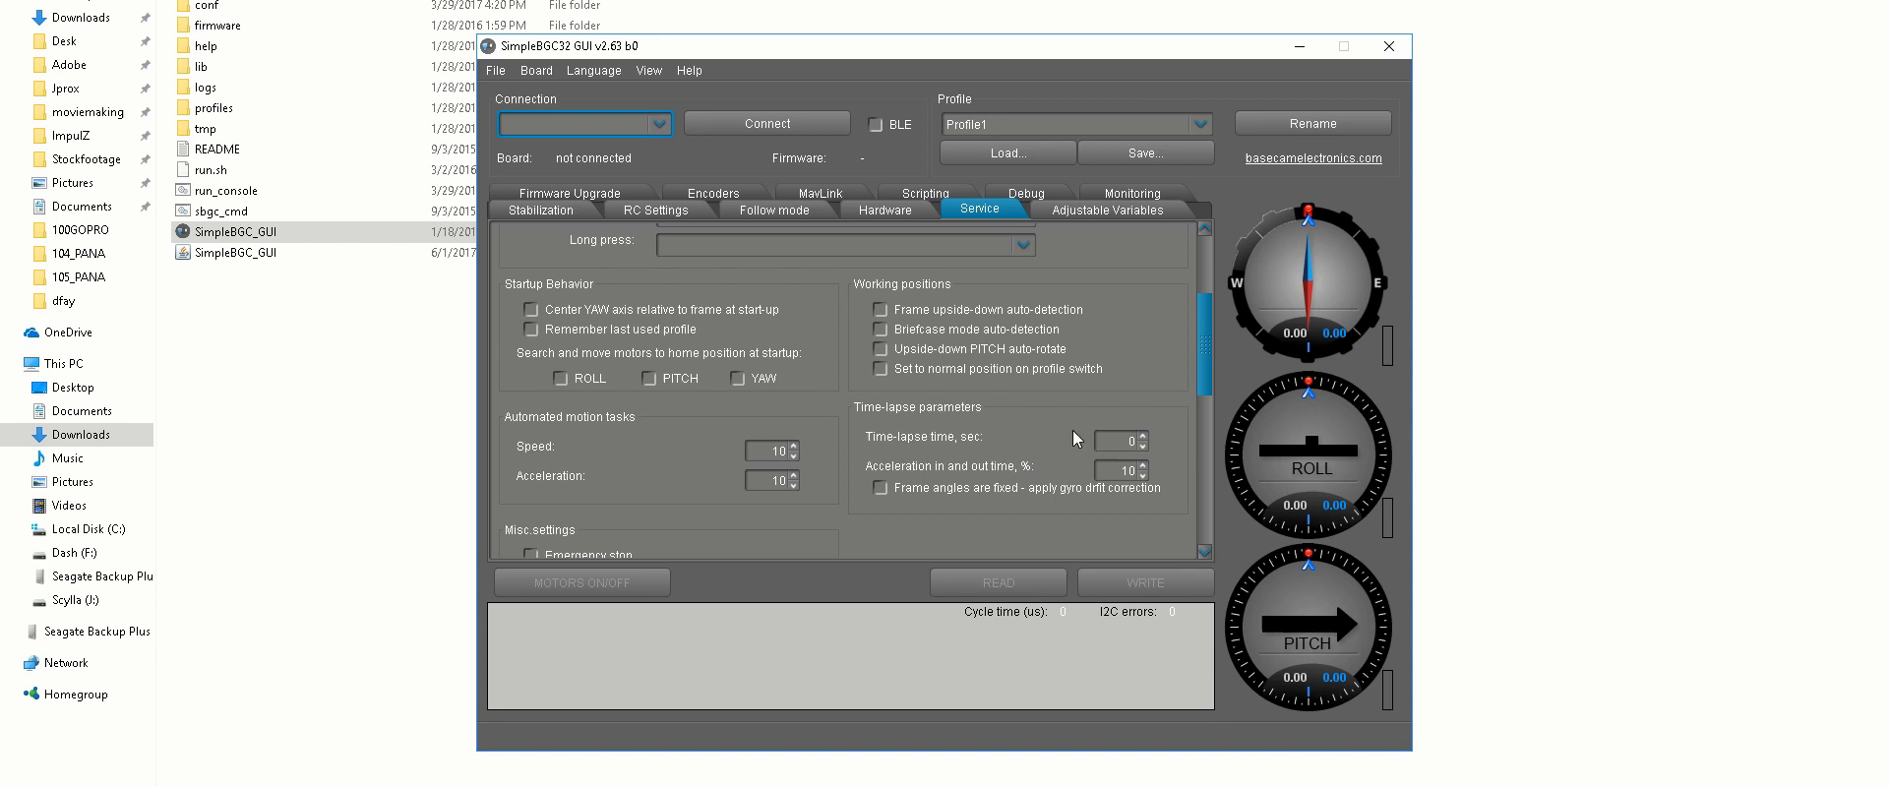
mouse_move(1137, 500)
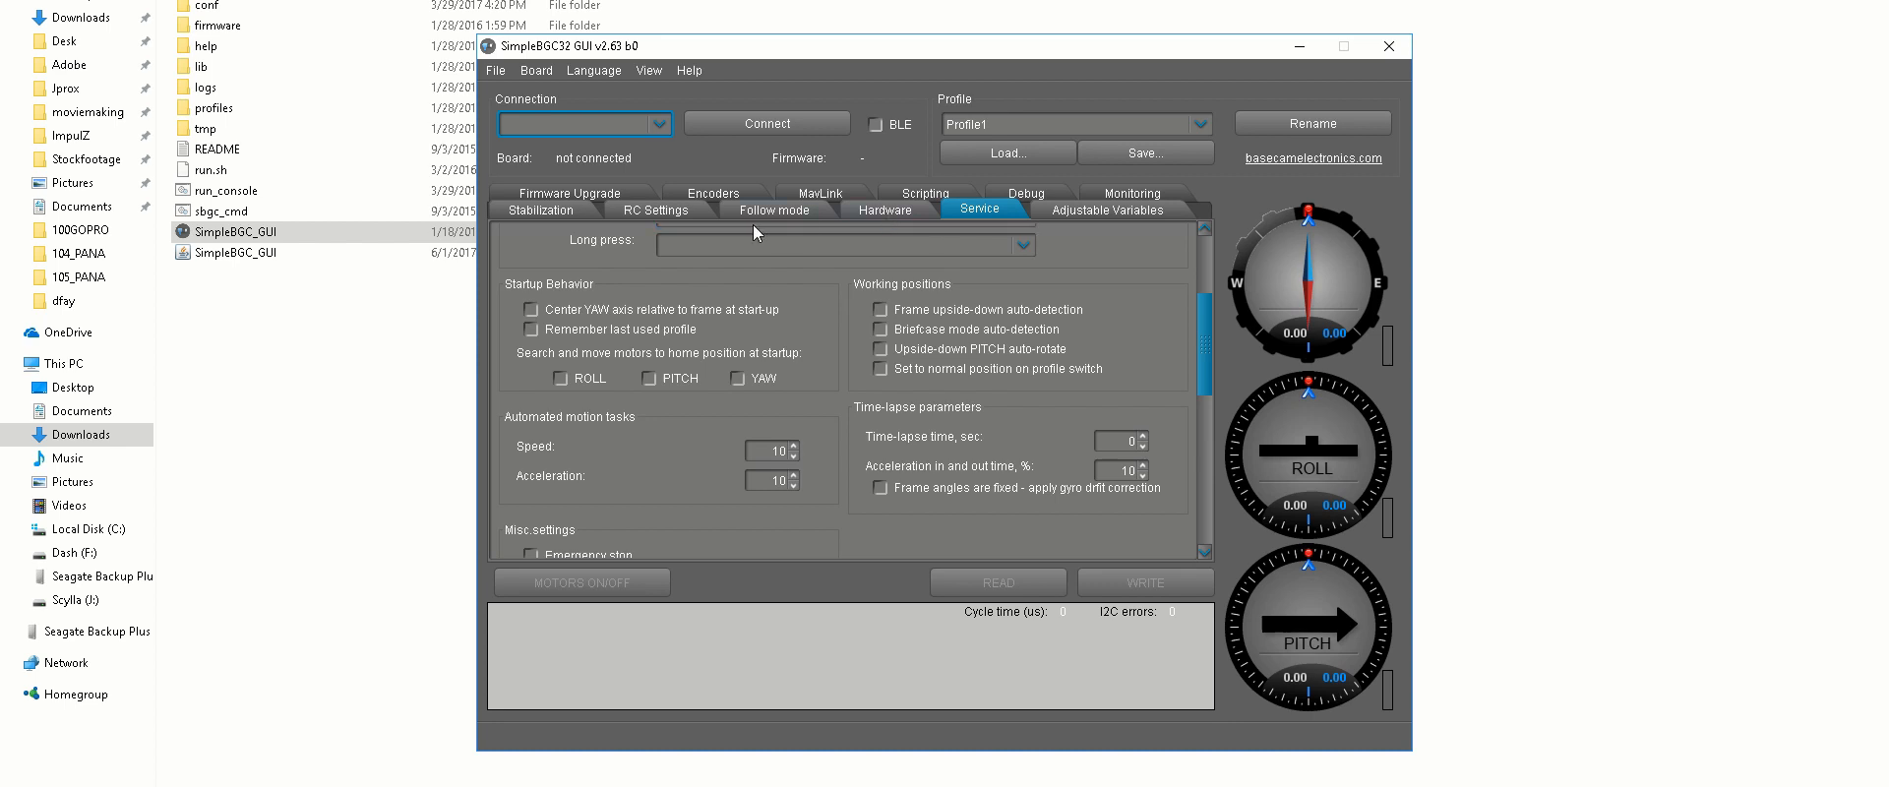
- Switch to the Stabilization tab showing PID and low-pass filter settings
click(543, 209)
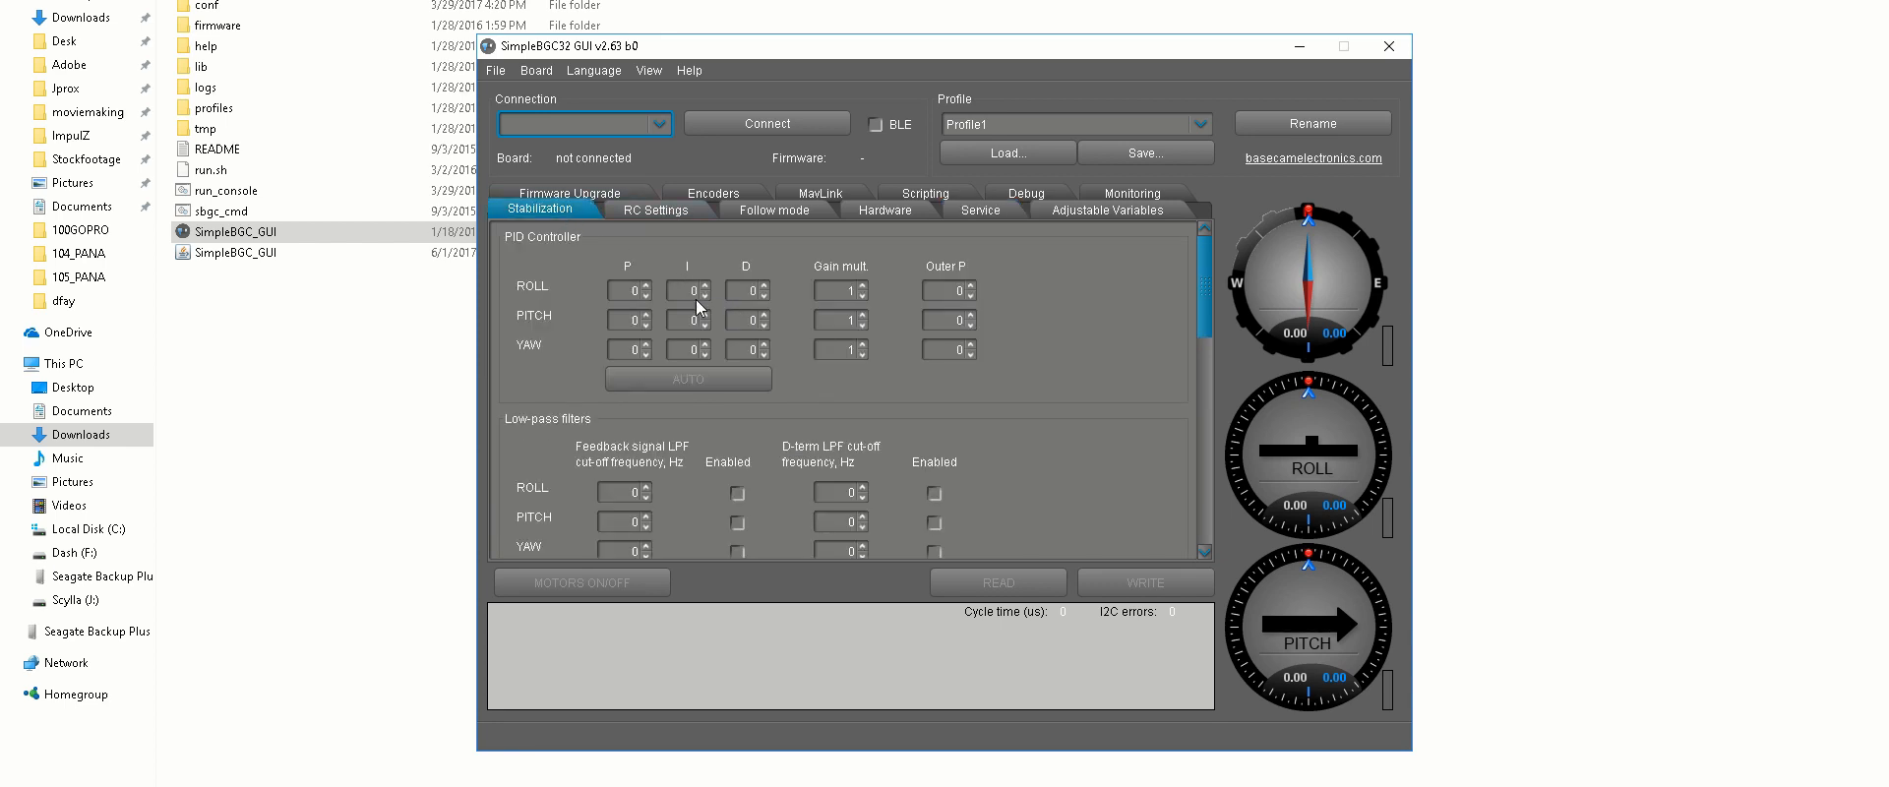
mouse_move(1028, 348)
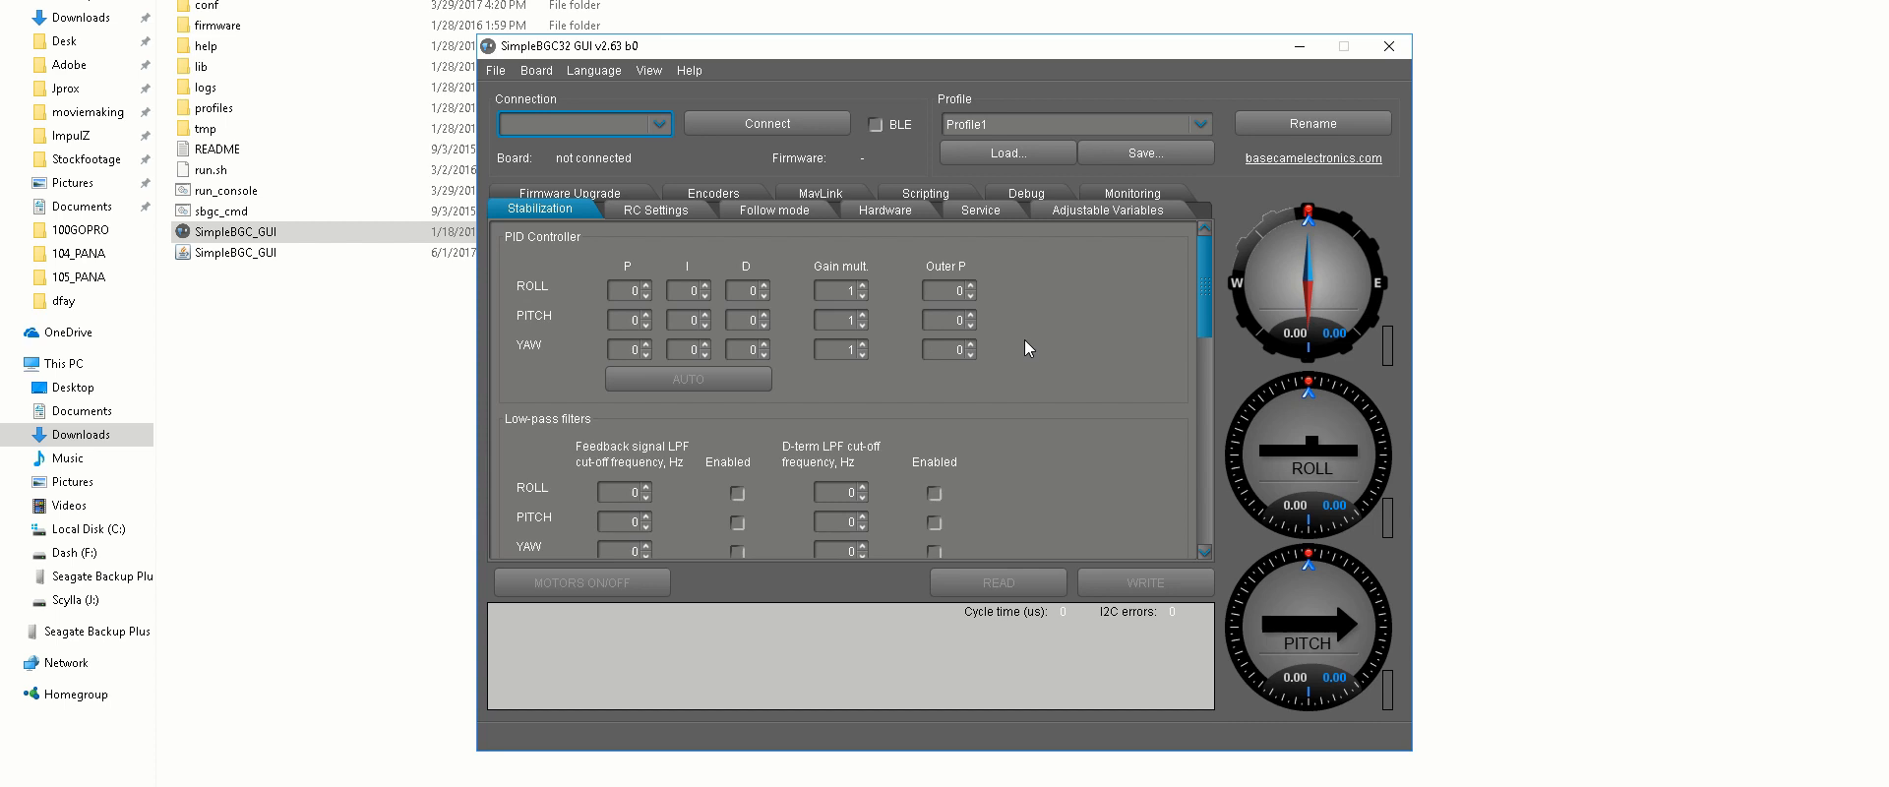